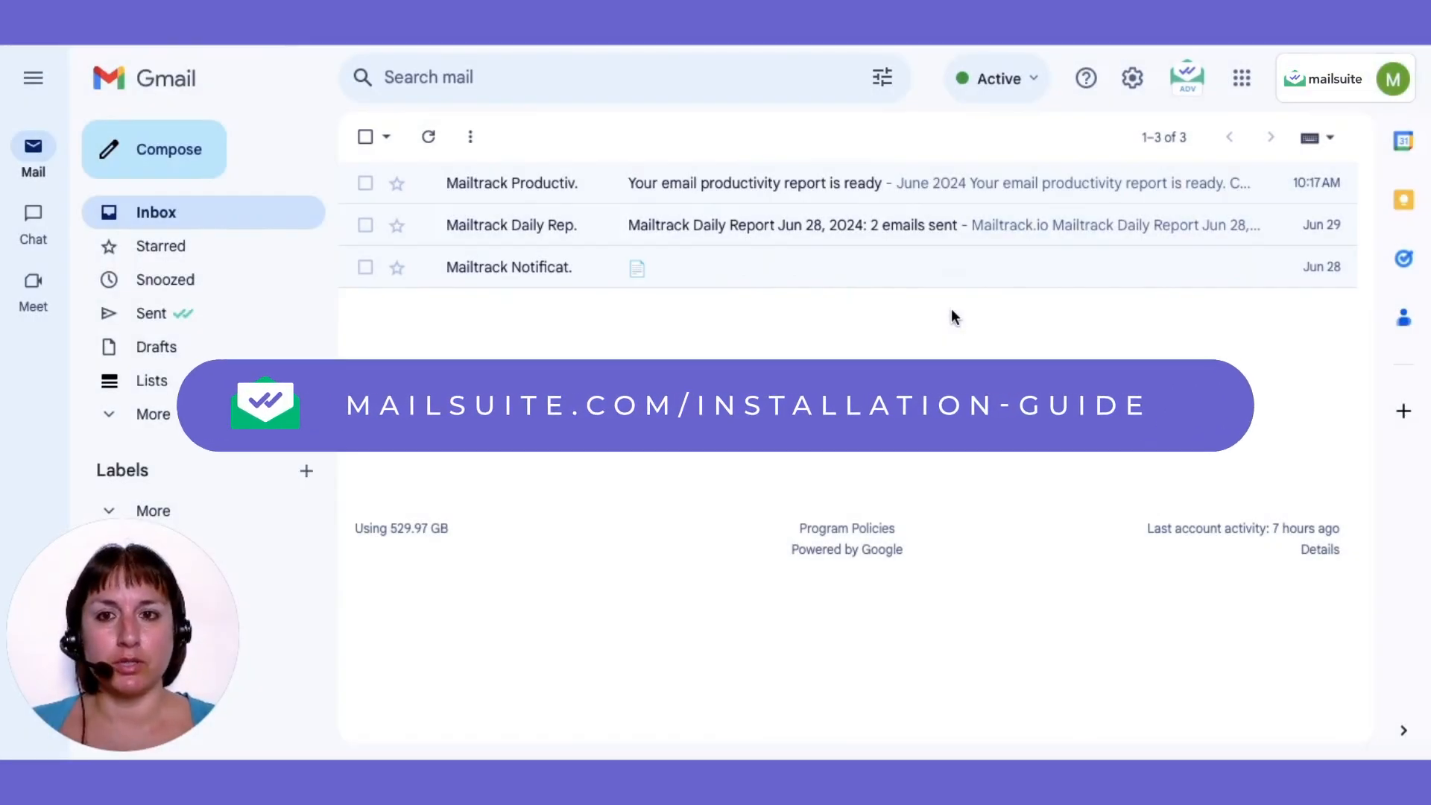
{"action": "mouse_move", "coordinate": [168, 162]}
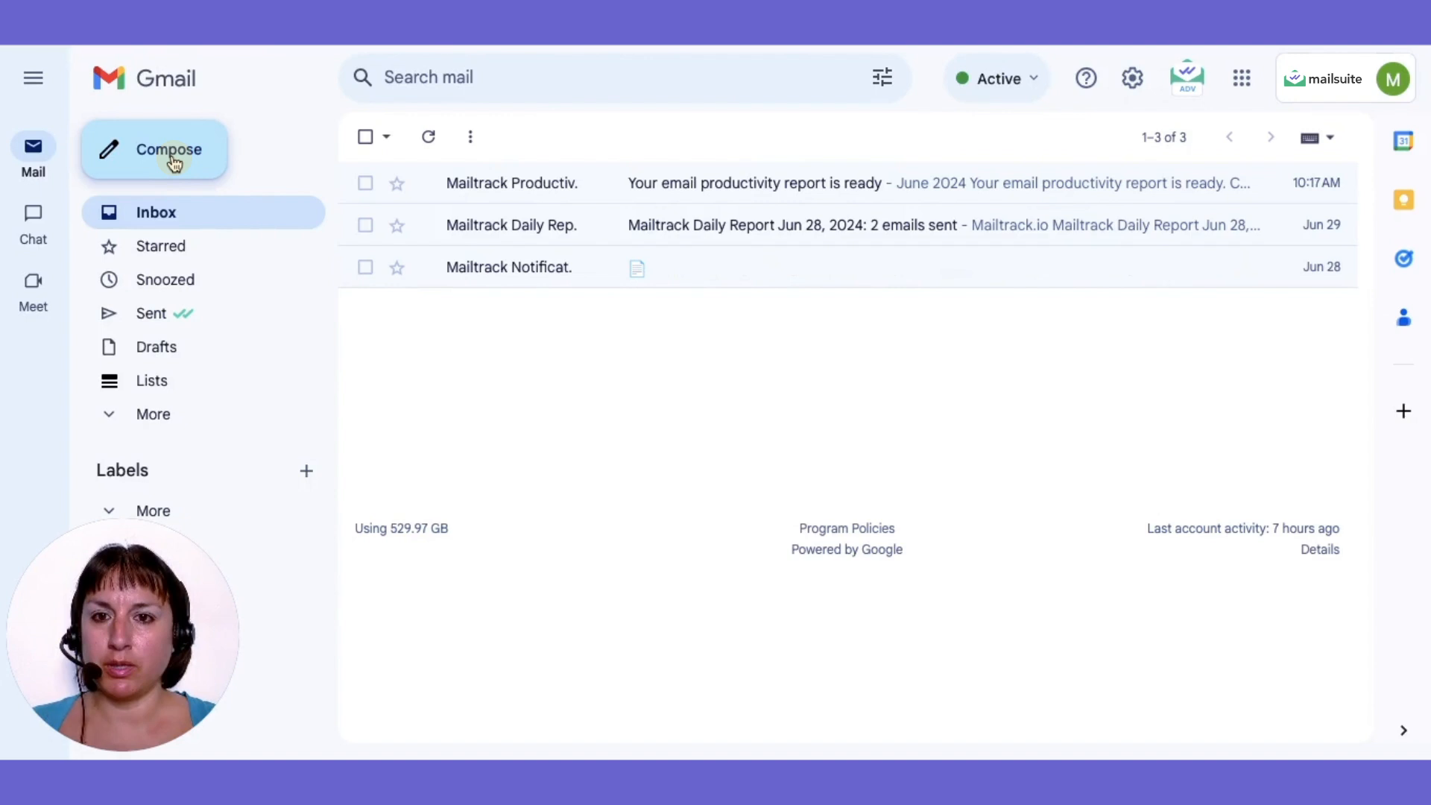
- Compose and send the email announcing the new 3:00 p.m. meeting time to three recipients
{"action": "left_click", "coordinate": [153, 149]}
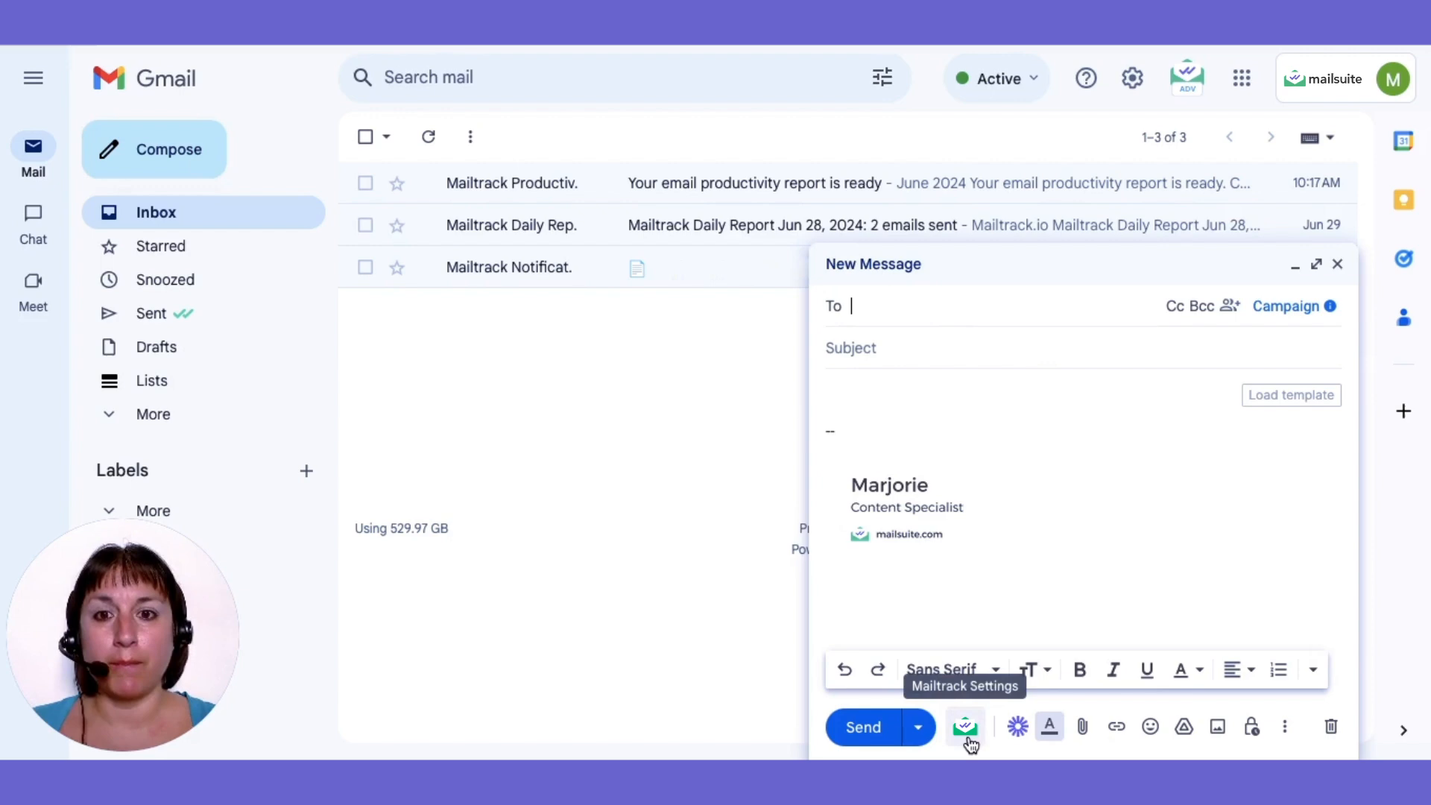
{"action": "mouse_move", "coordinate": [931, 479]}
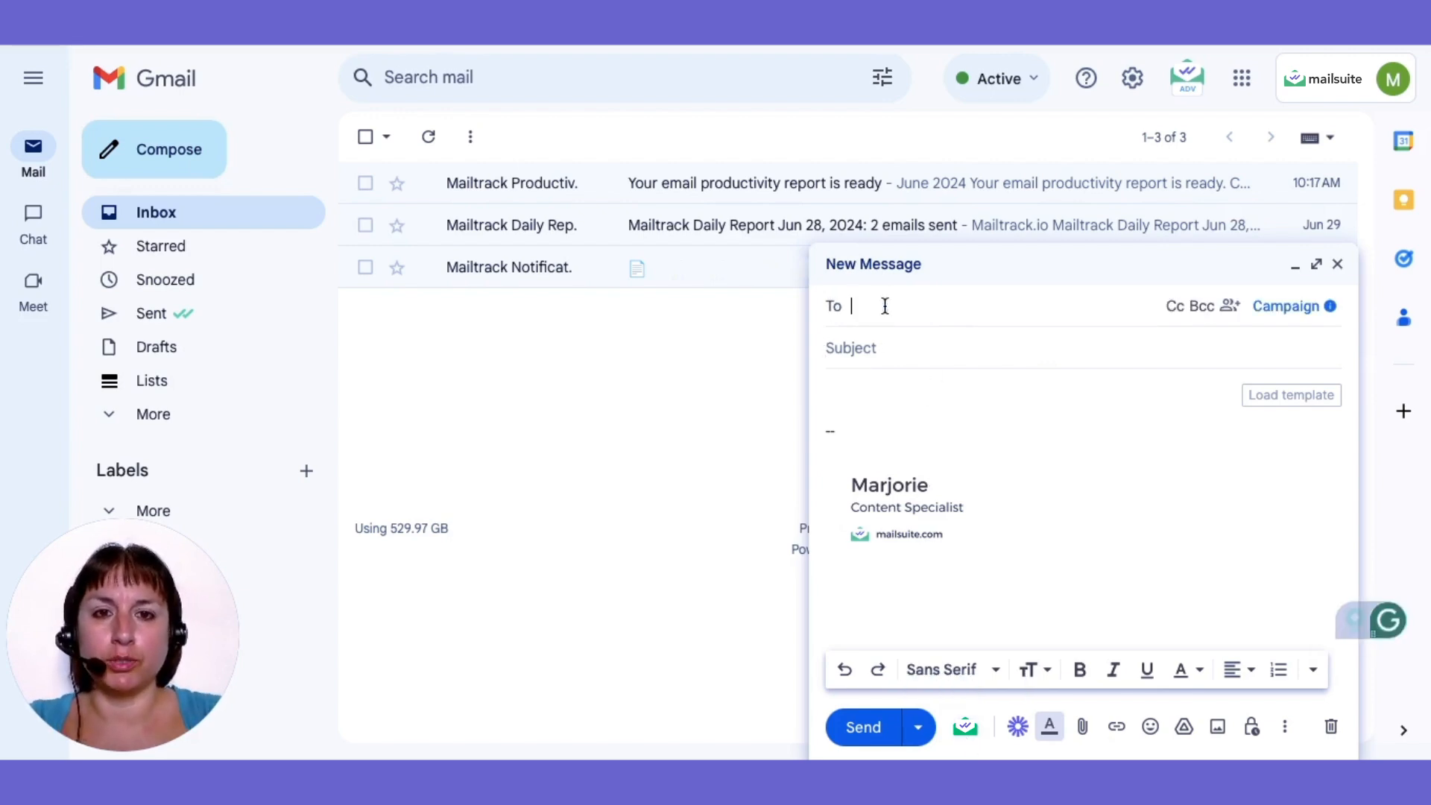
{"action": "type", "text": "Ca"}
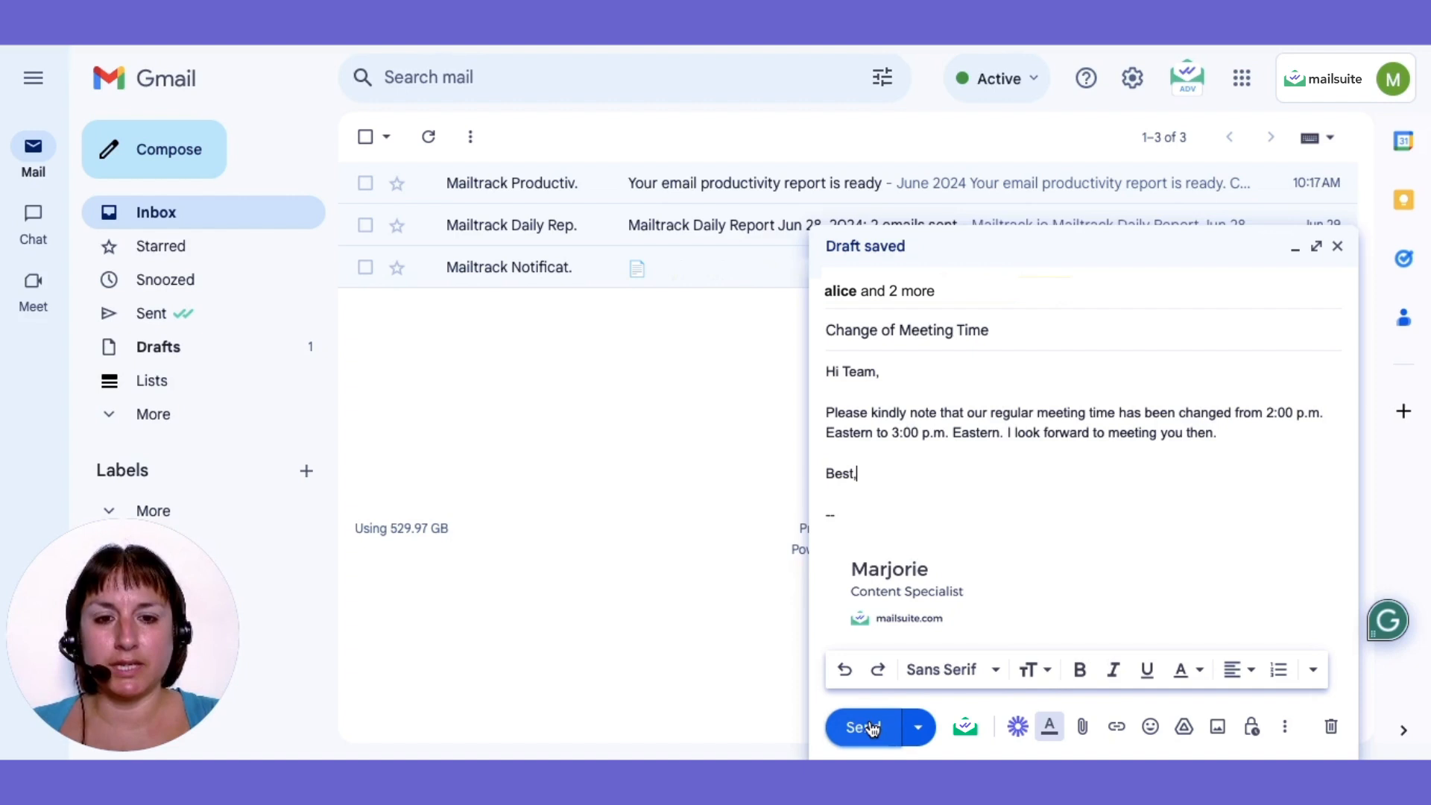
{"action": "left_click", "coordinate": [862, 727]}
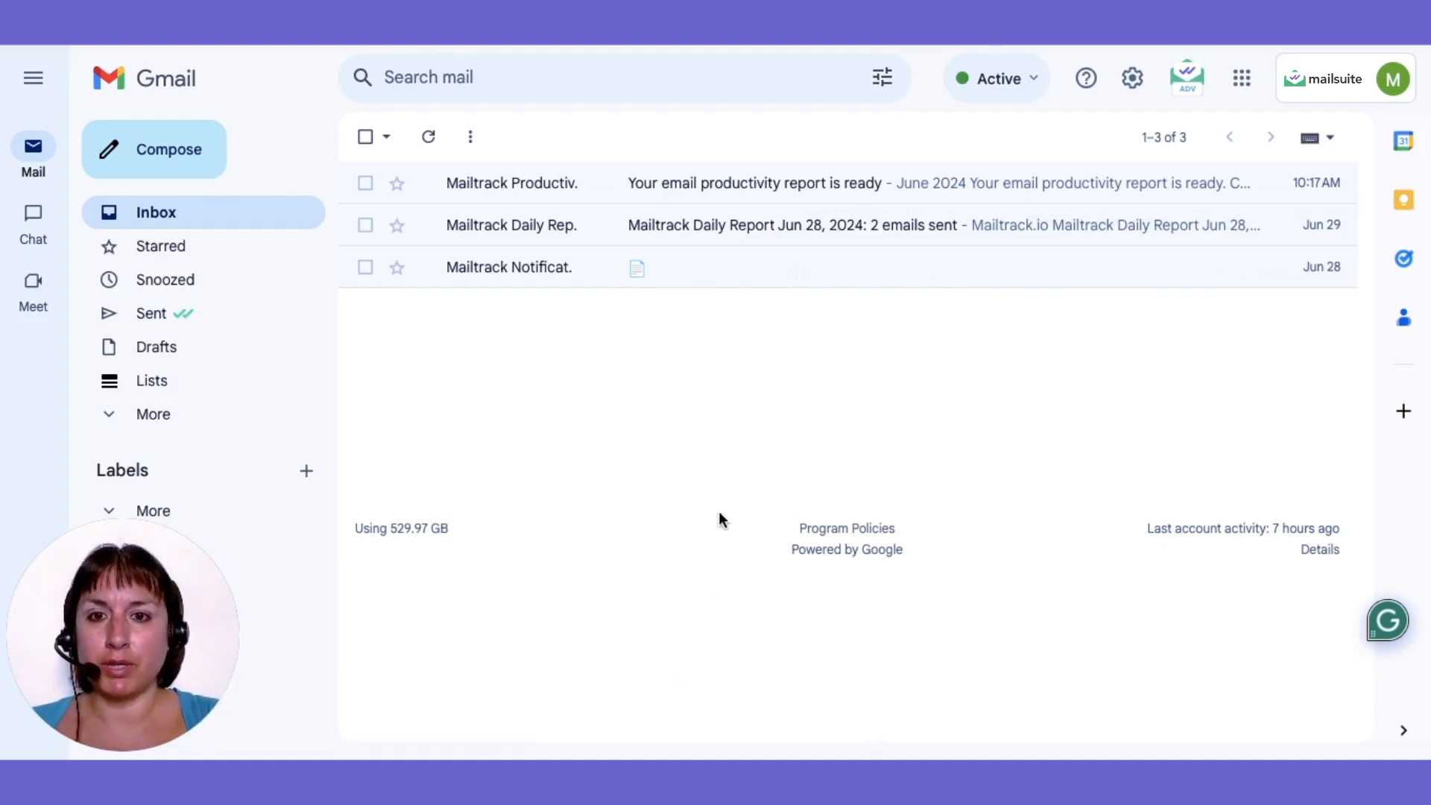
{"action": "mouse_move", "coordinate": [166, 280]}
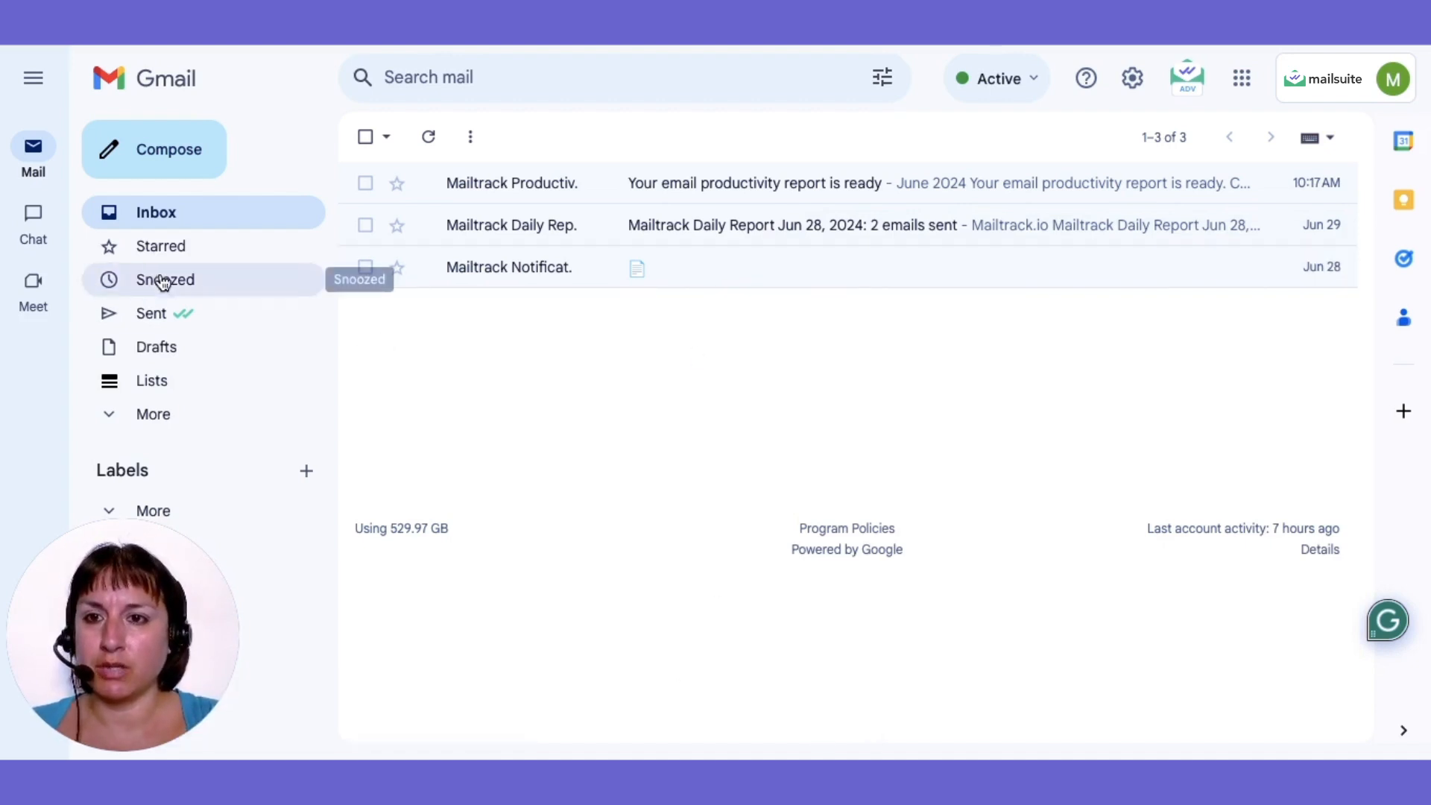
- In Sent mail, check the read-receipt note showing Alice read the email and request its tracking history
{"action": "left_click", "coordinate": [152, 313]}
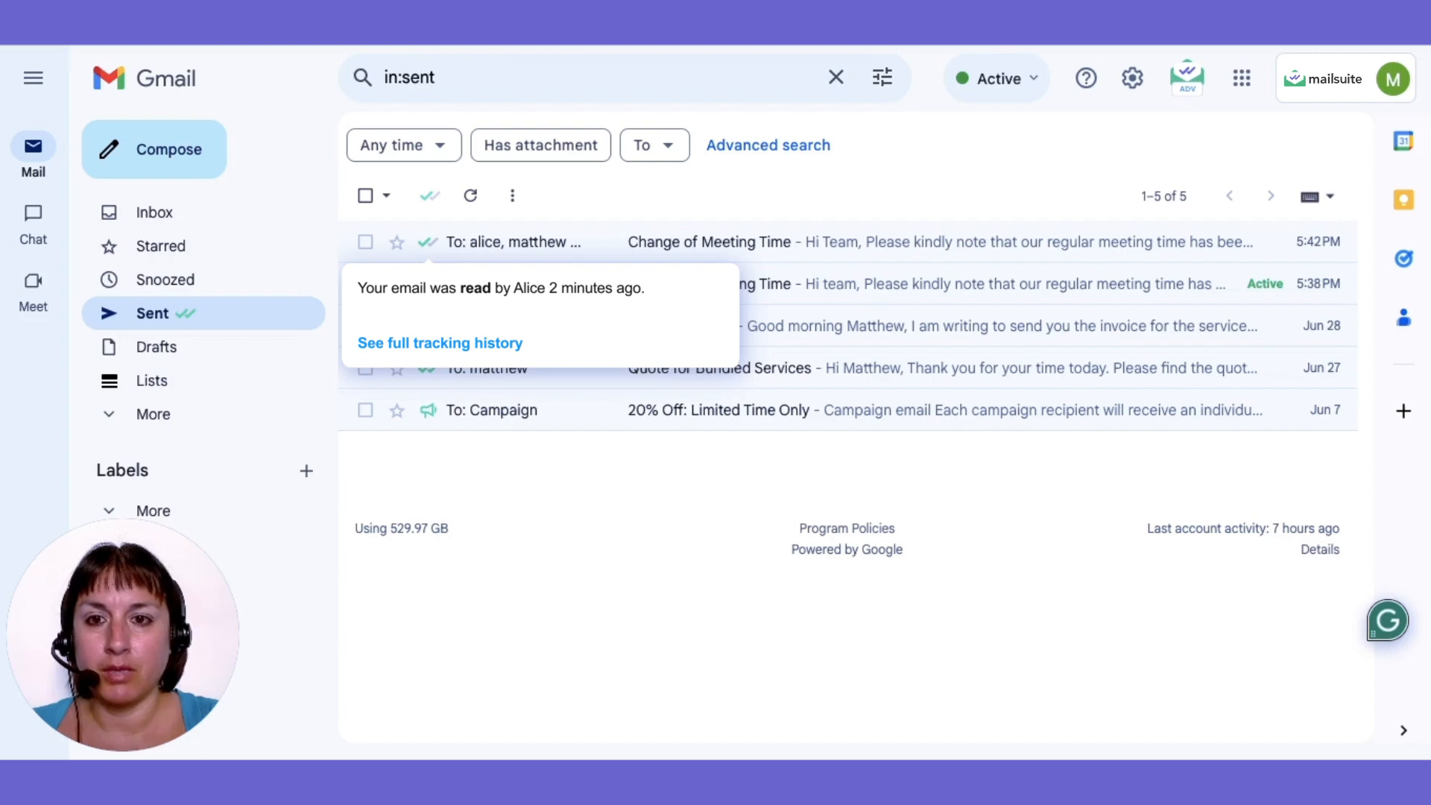
{"action": "left_click", "coordinate": [439, 343]}
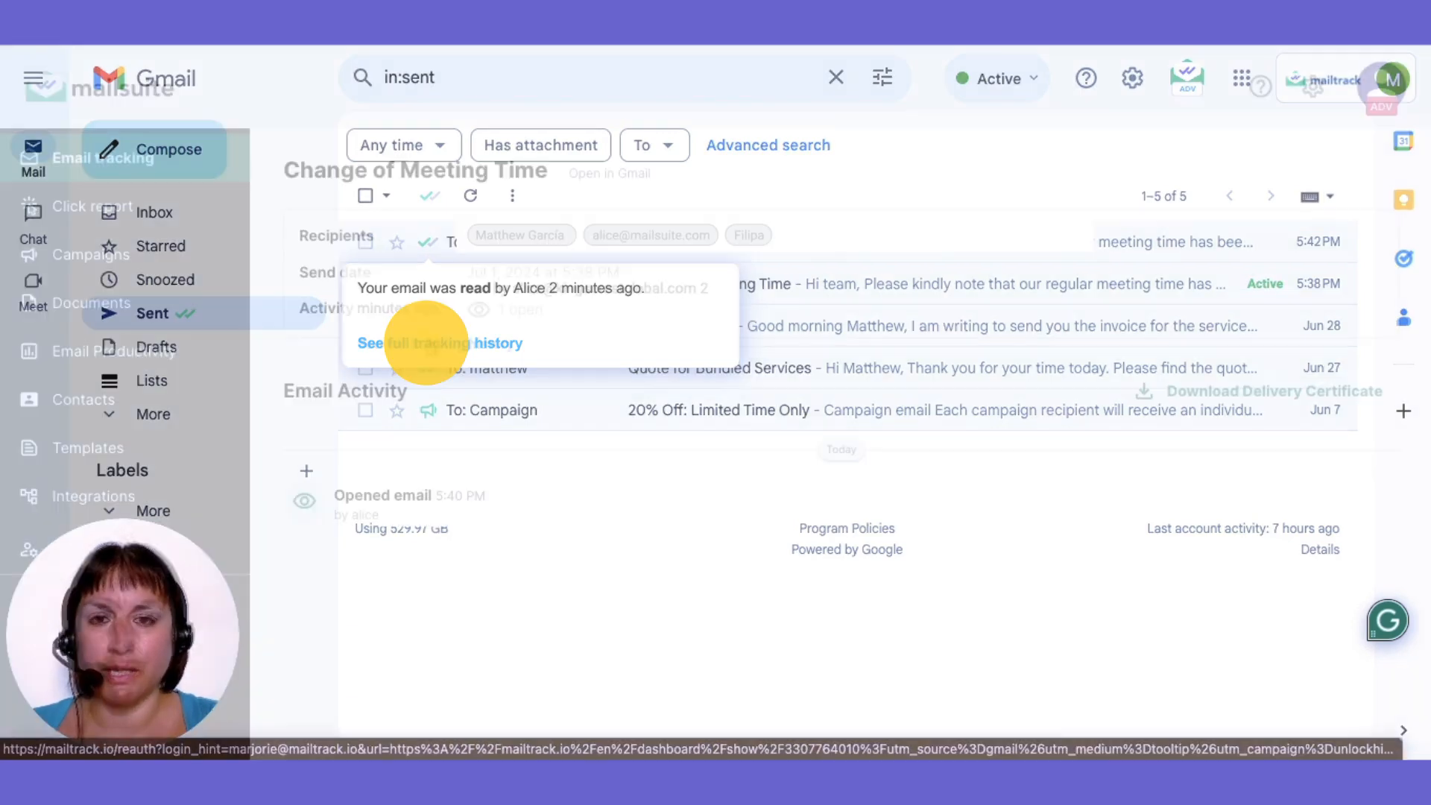
- View the Mailsuite email tracking page confirming one open by Alice, then return to the inbox
{"action": "left_click", "coordinate": [439, 342]}
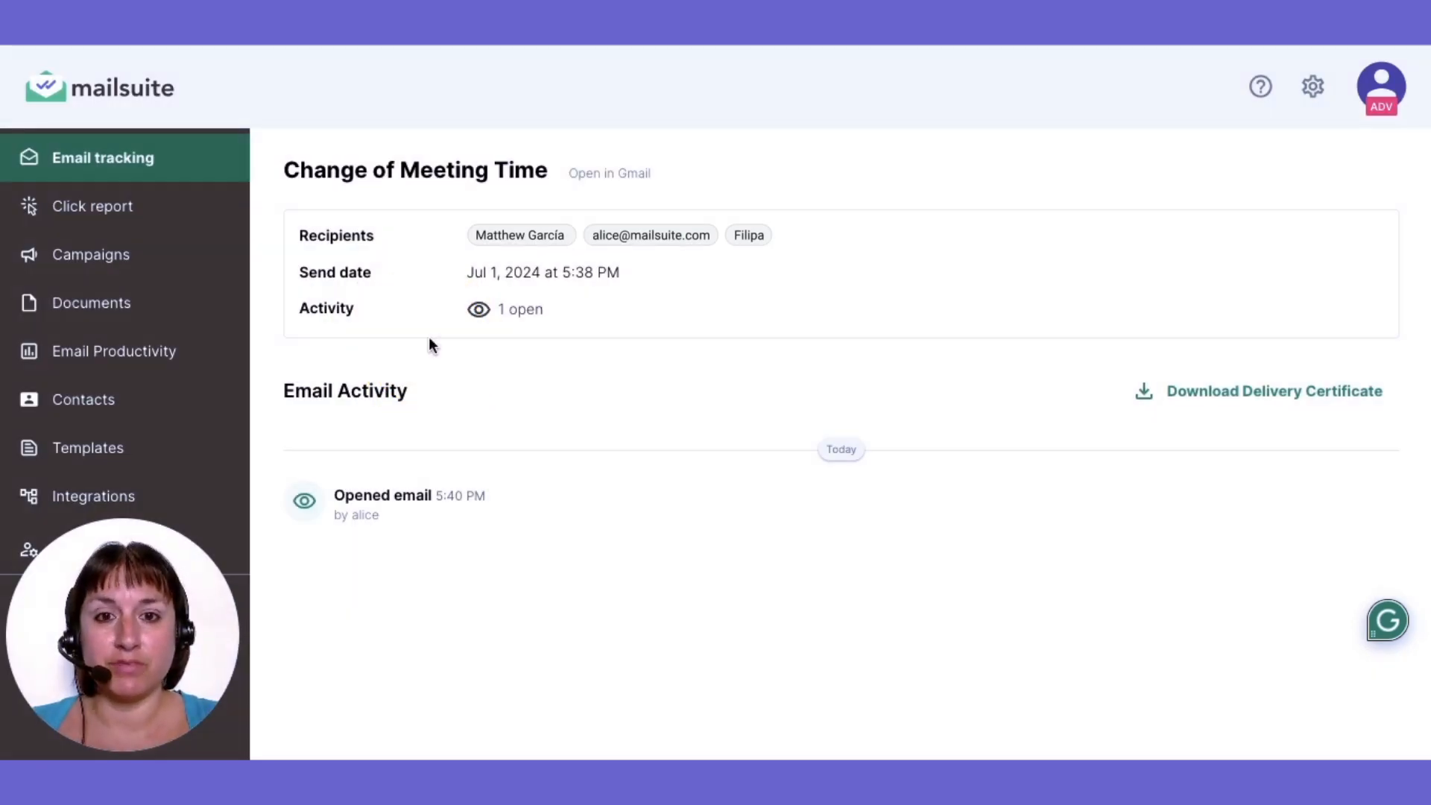
{"action": "left_click", "coordinate": [609, 172]}
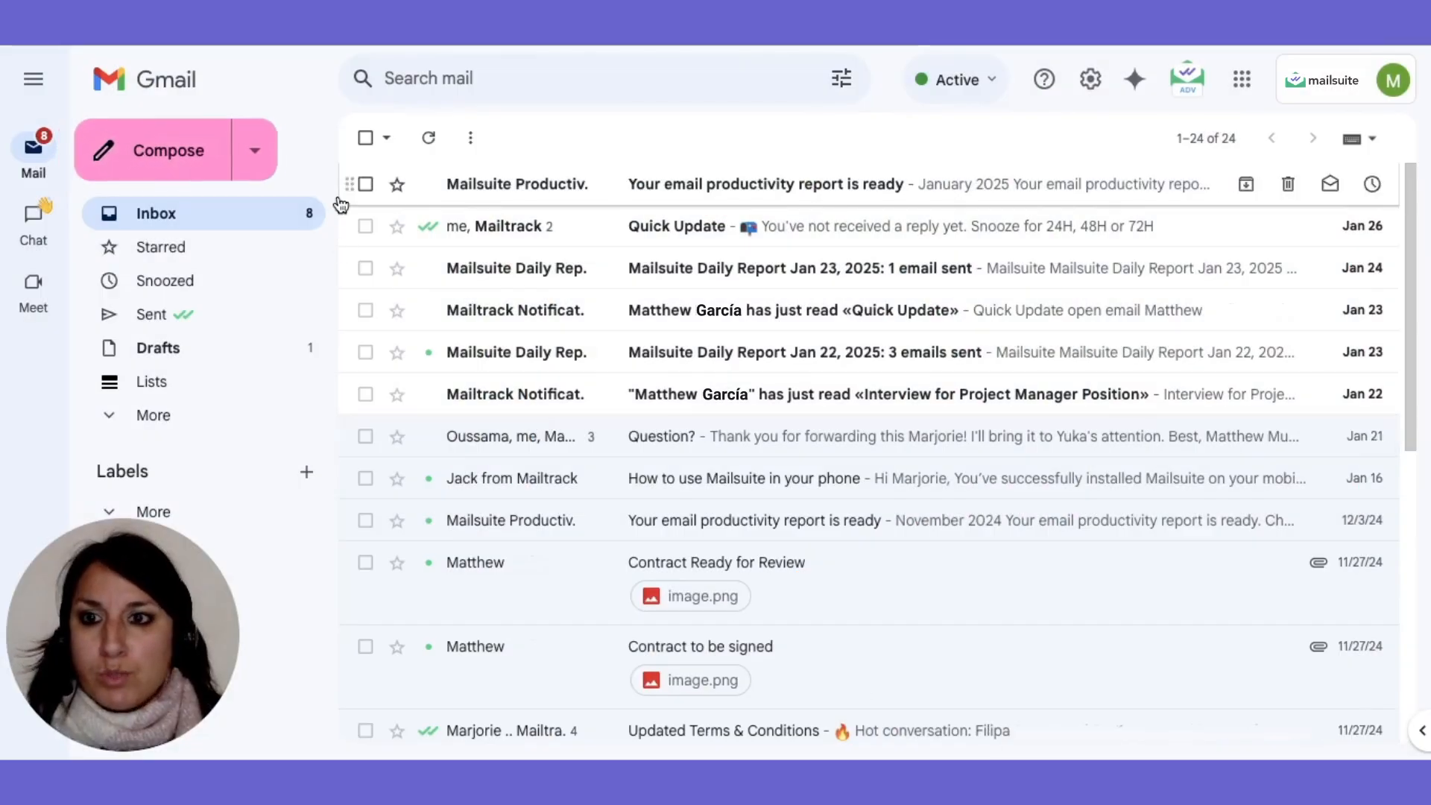
- Start a new draft and show Mailsuite's Insert/Configure menu of compose features
{"action": "left_click", "coordinate": [169, 150]}
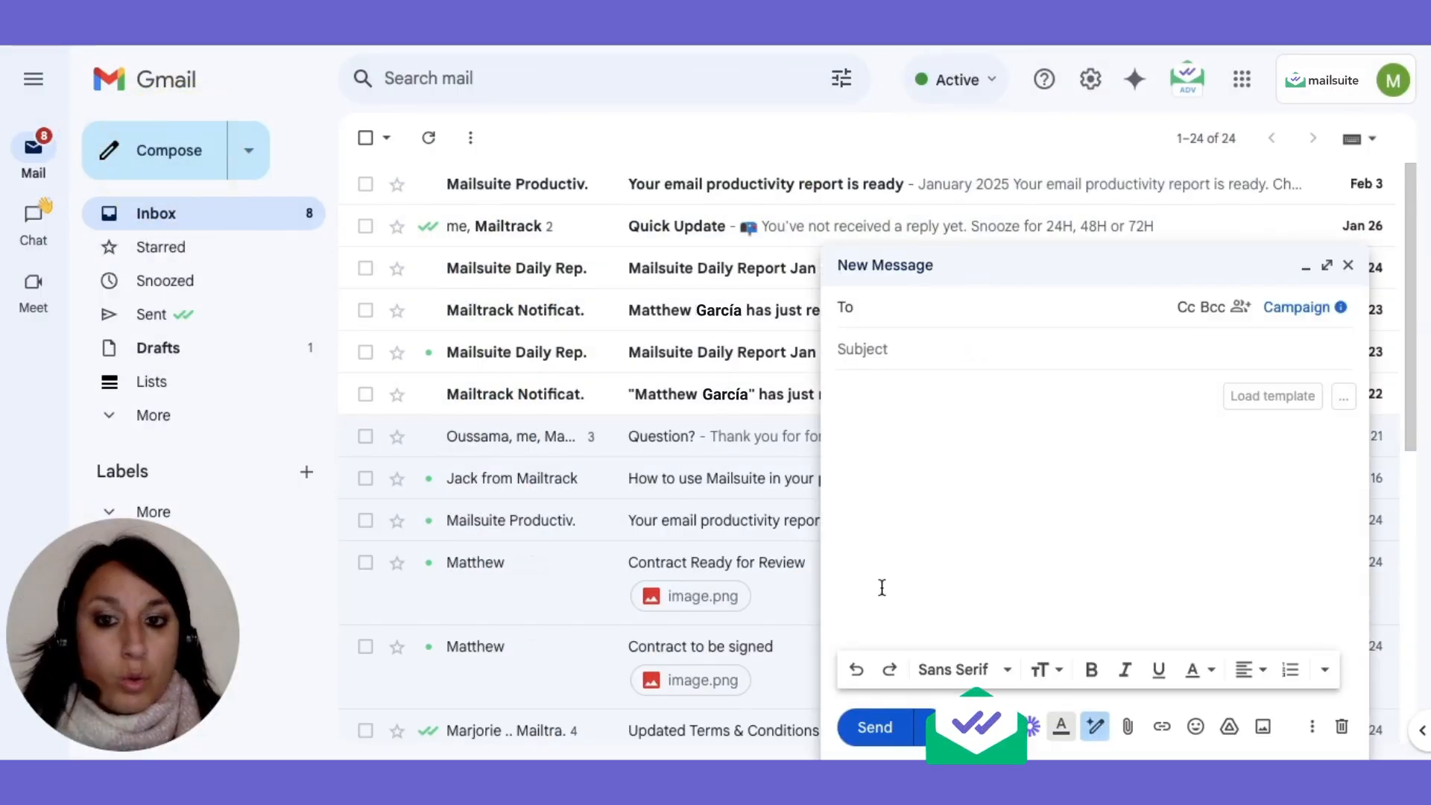
{"action": "mouse_move", "coordinate": [975, 730]}
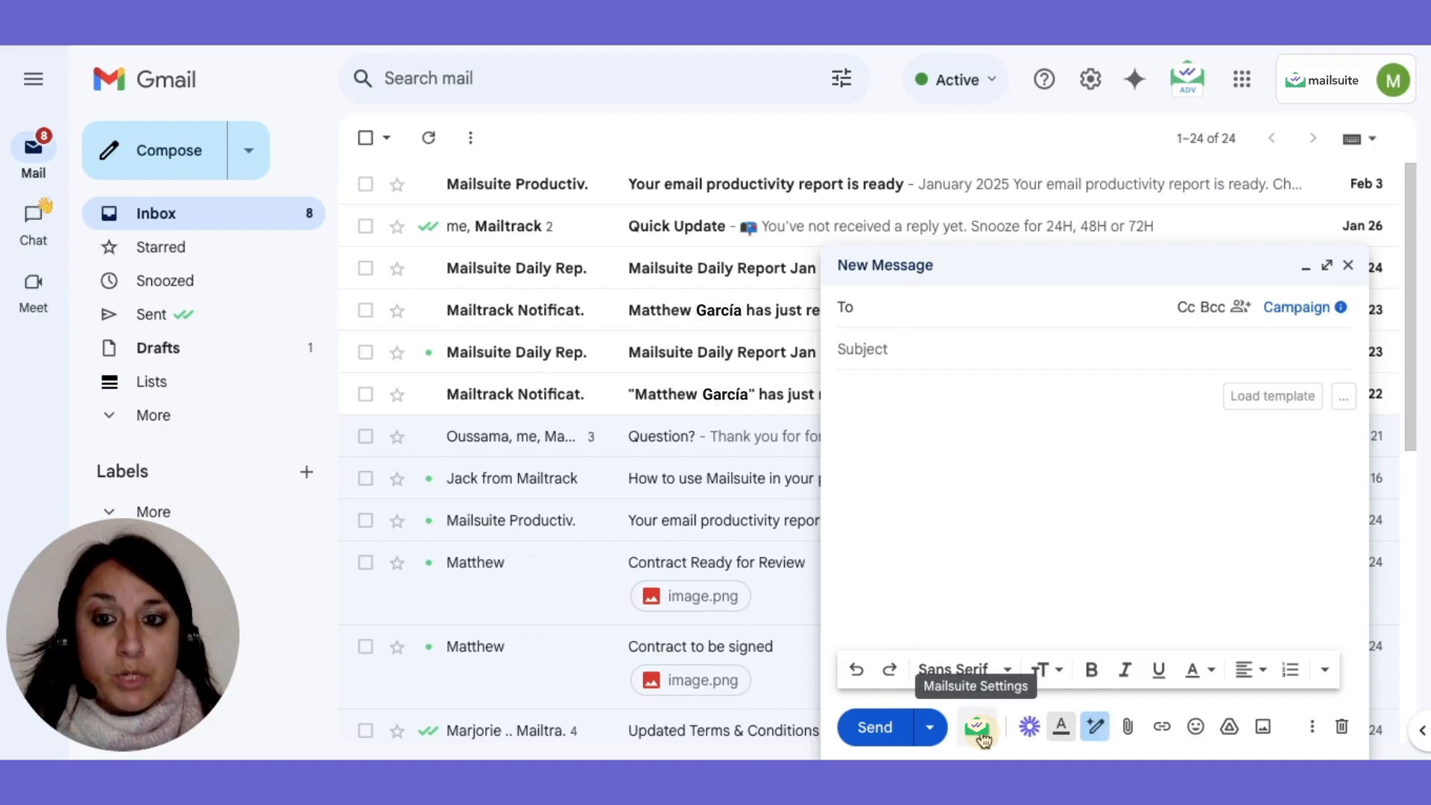
{"action": "left_click", "coordinate": [979, 727]}
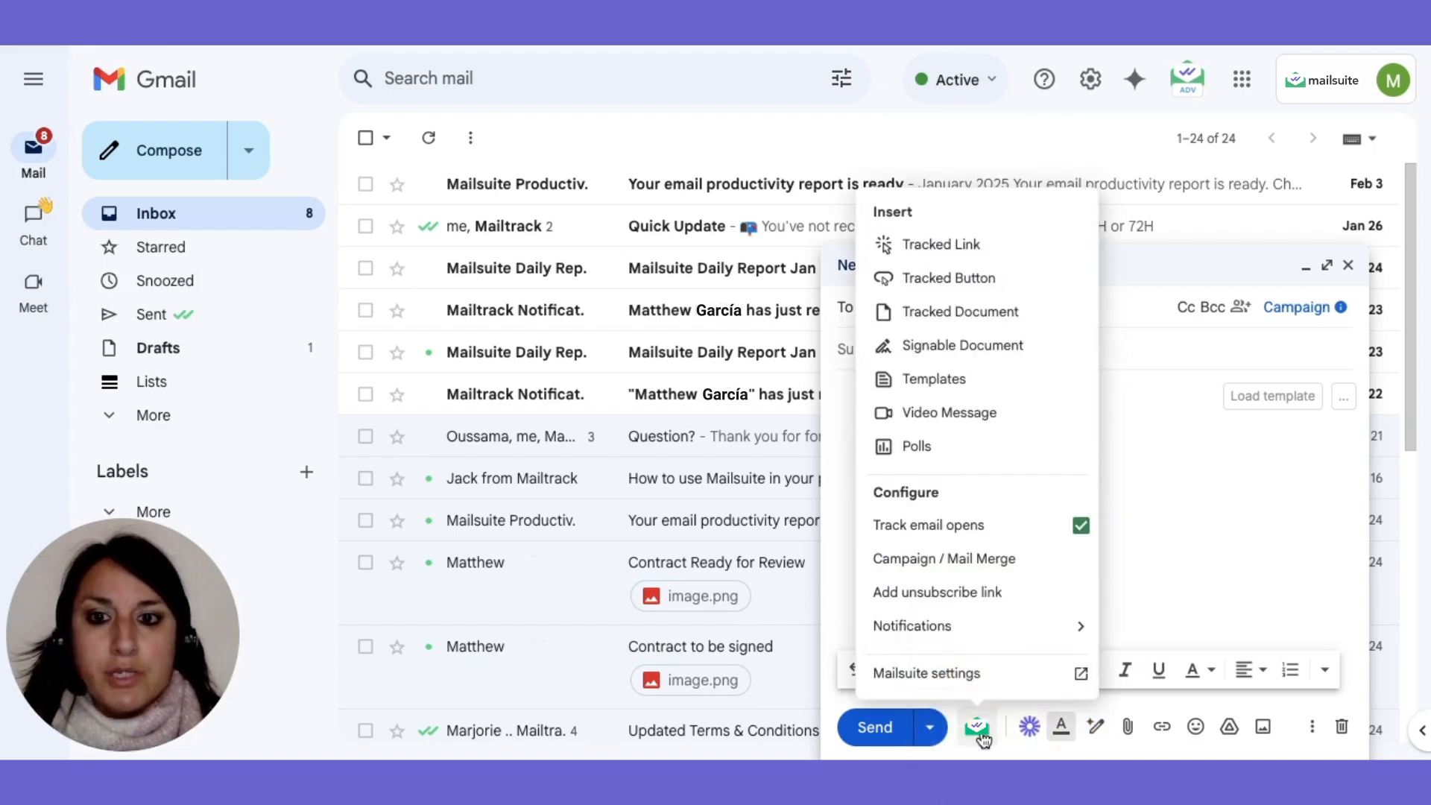
{"action": "mouse_move", "coordinate": [954, 311]}
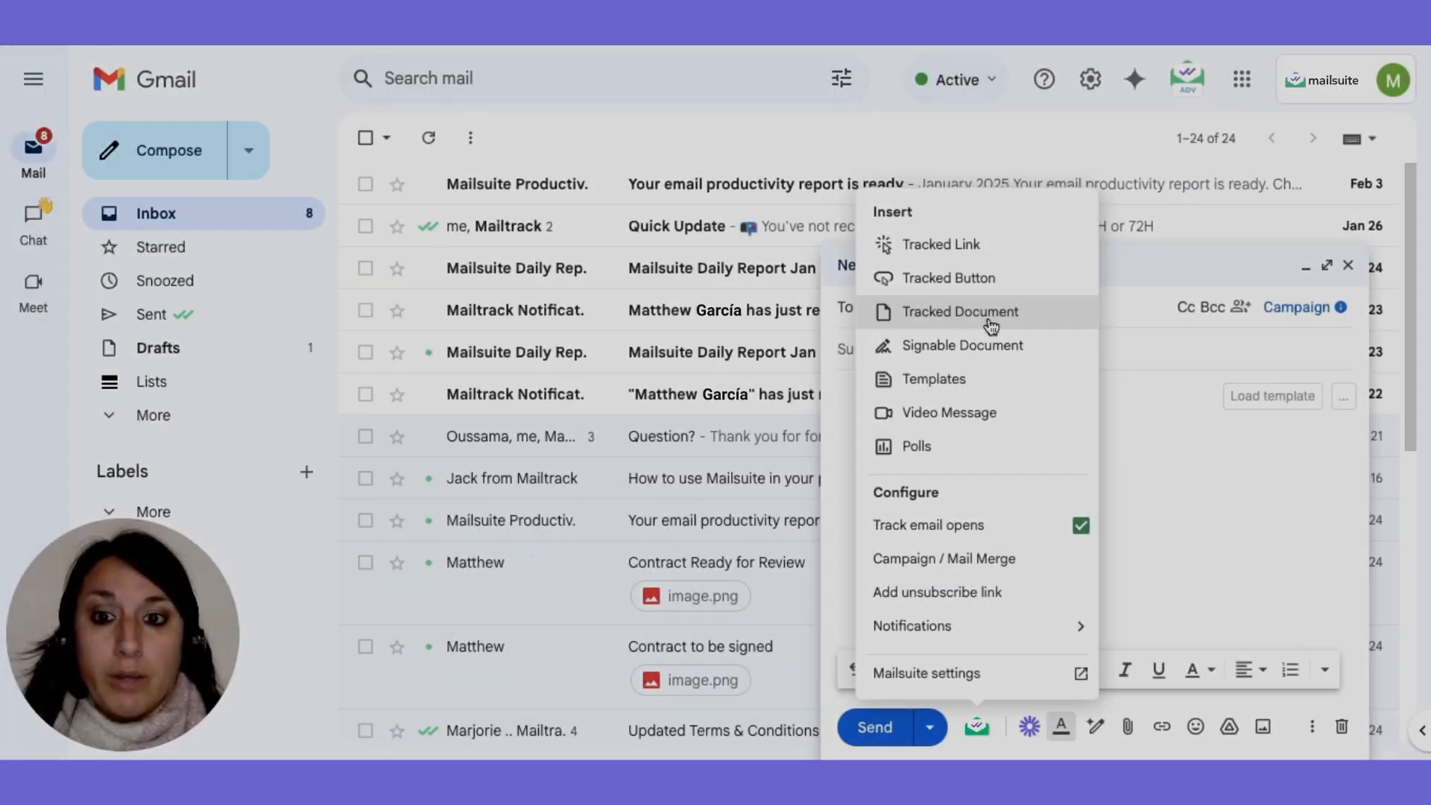
{"action": "mouse_move", "coordinate": [963, 345]}
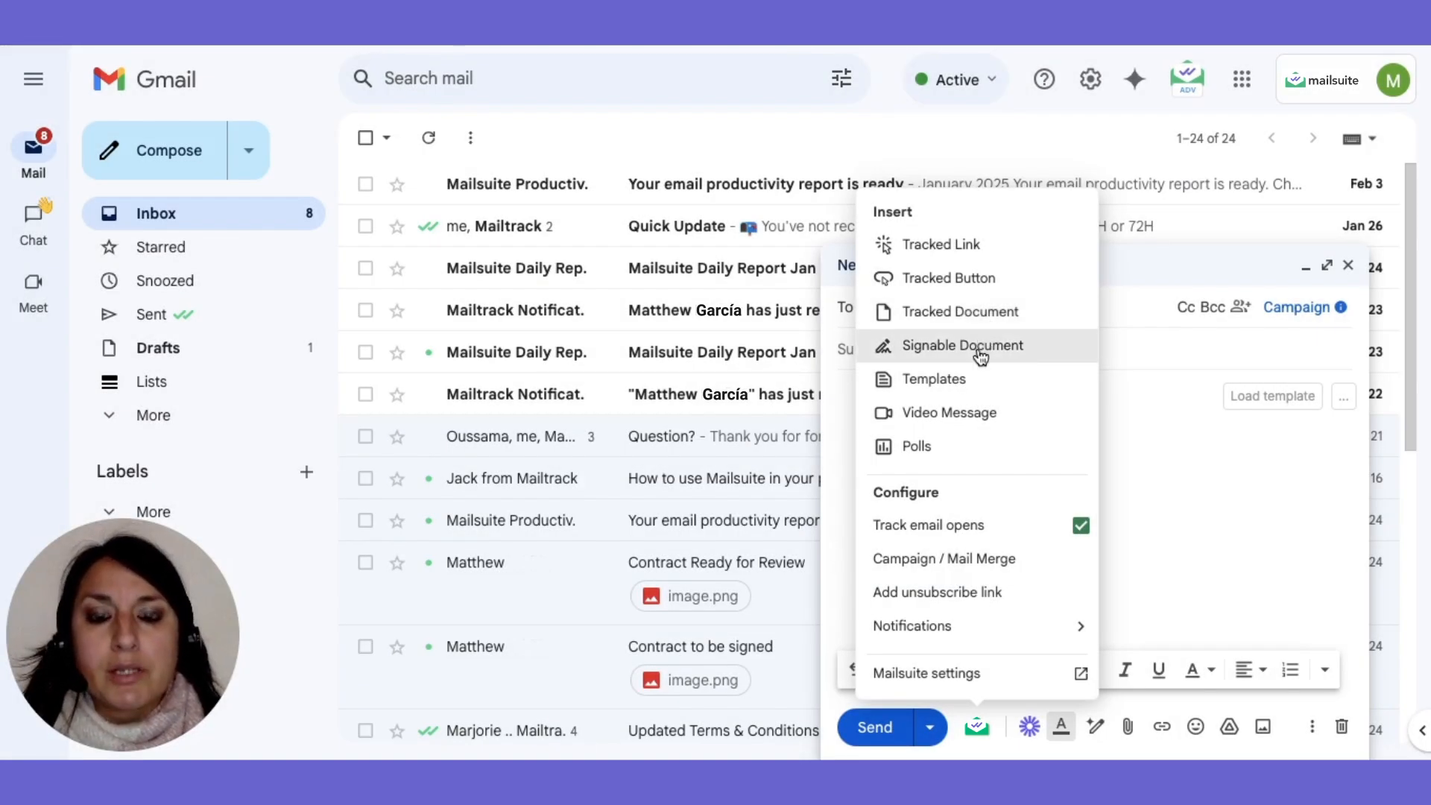
{"action": "mouse_move", "coordinate": [959, 345]}
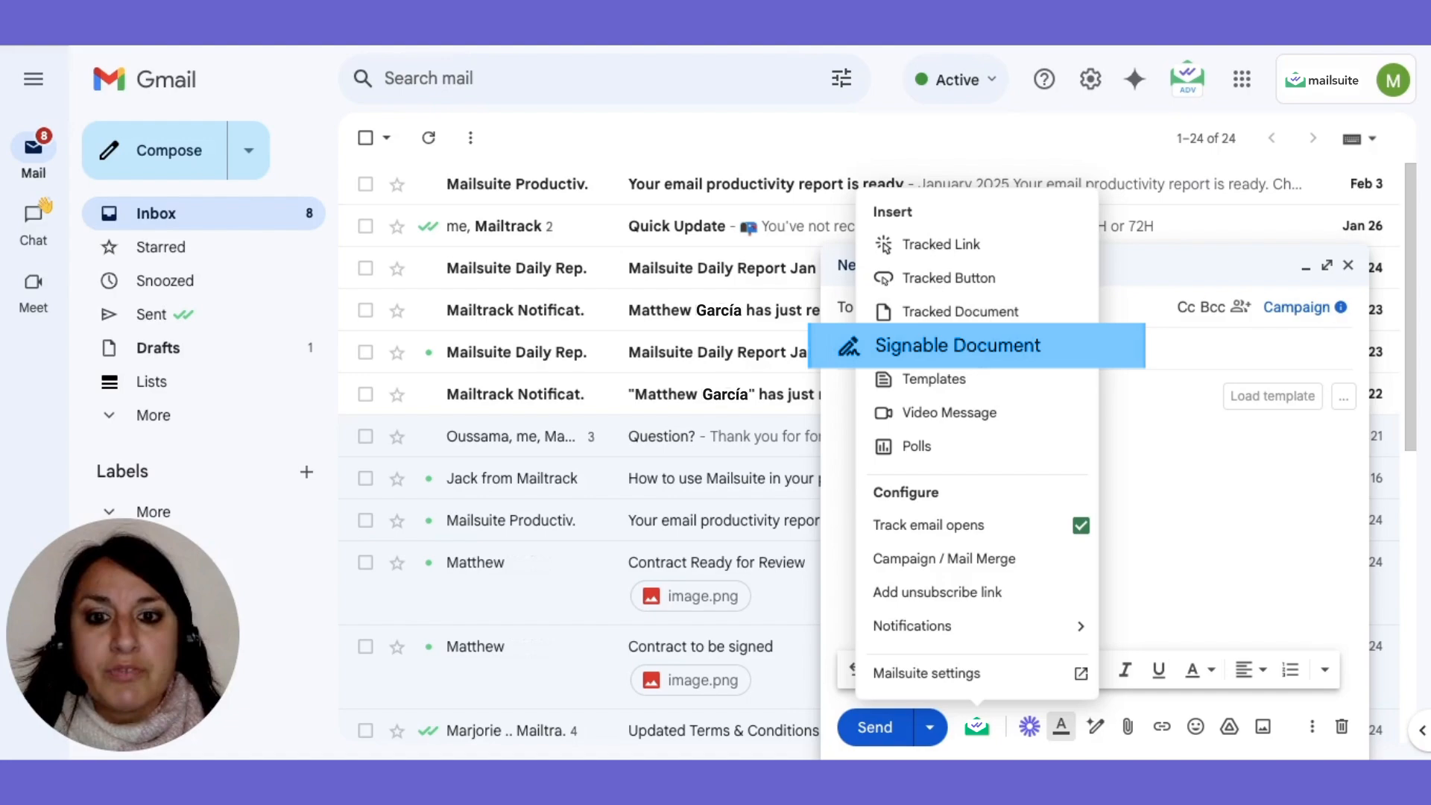
- Explore the Mailsuite menu options for tracked links, signable documents and mail merge campaigns
{"action": "left_click", "coordinate": [957, 345]}
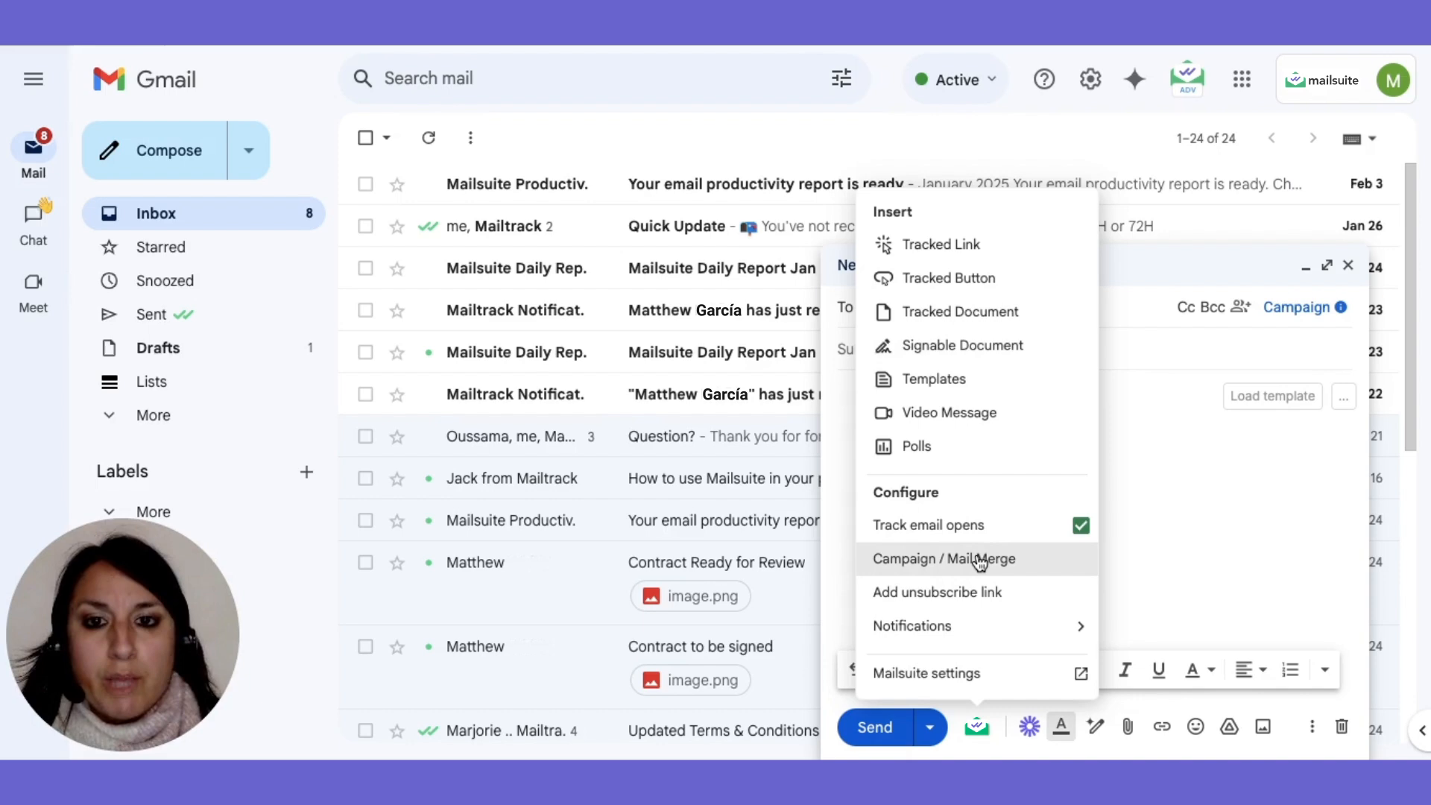
{"action": "mouse_move", "coordinate": [943, 558]}
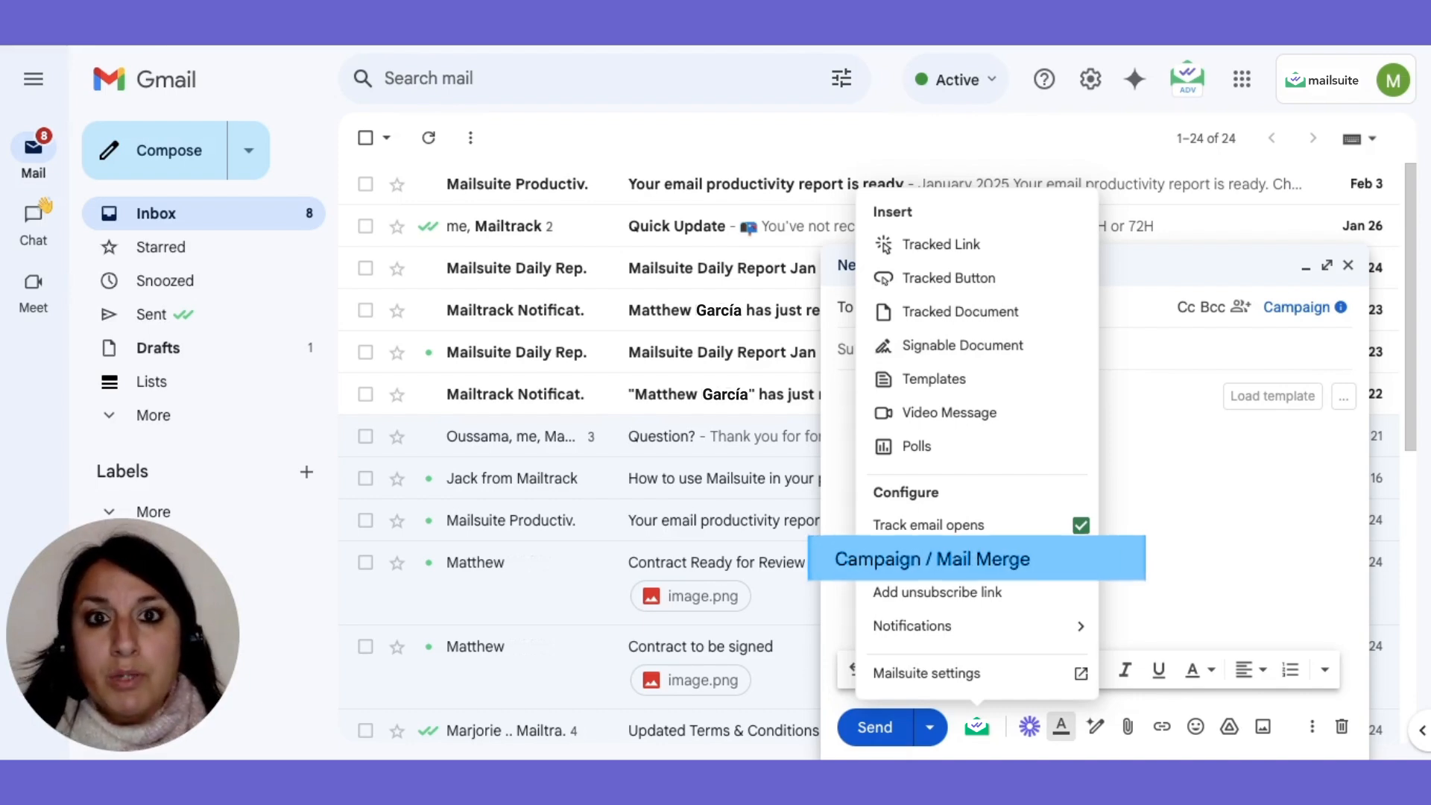
{"action": "left_click", "coordinate": [931, 558]}
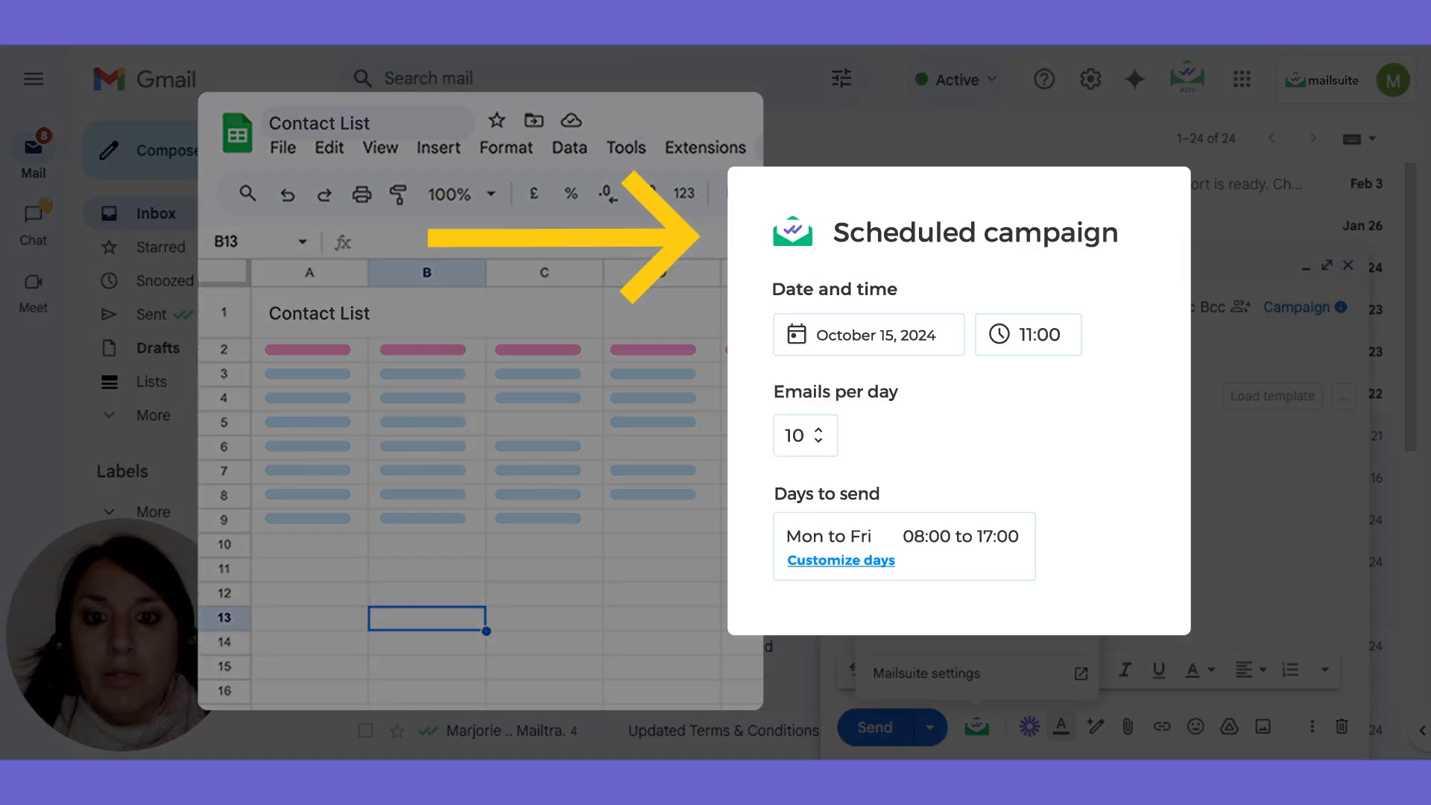